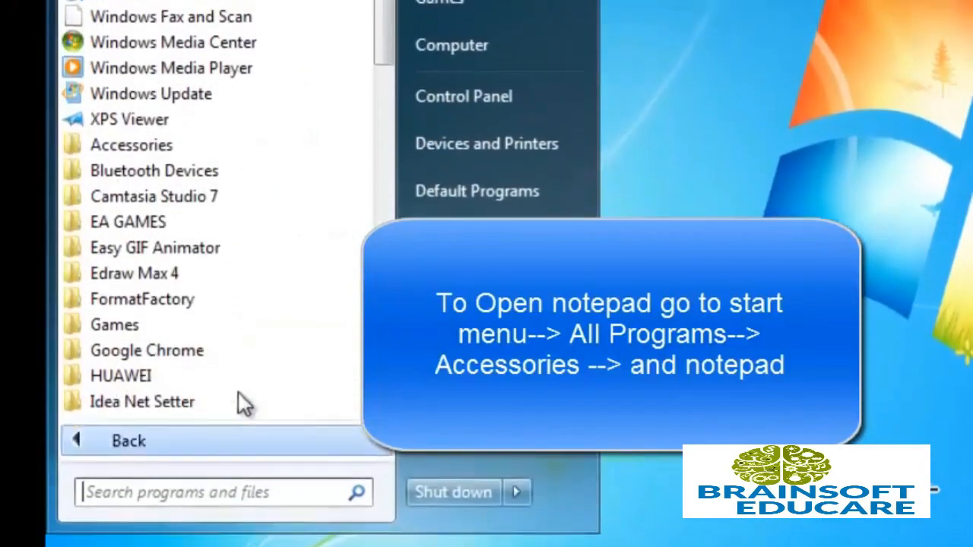
- Launch Notepad from the Start menu's Accessories group with a blank document
scroll("down", 3)
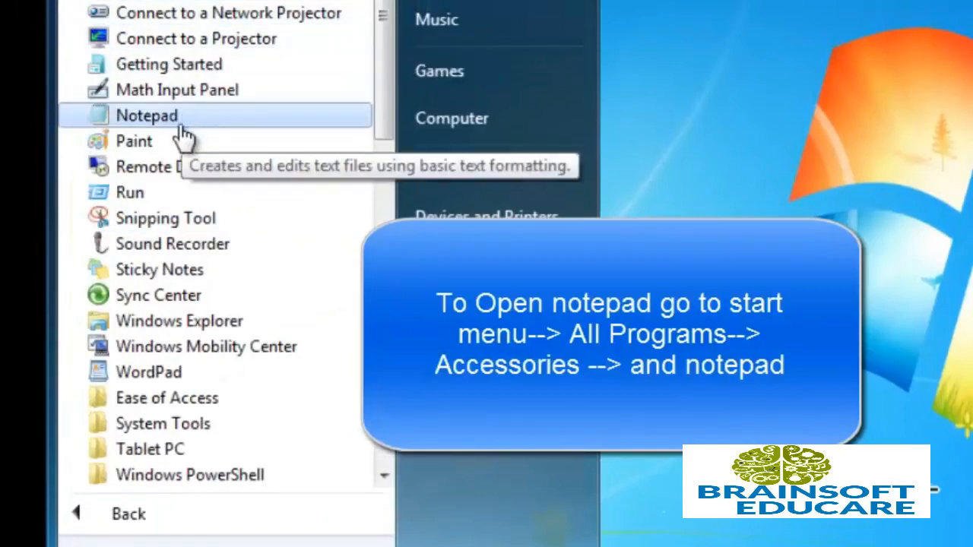
left_click(145, 116)
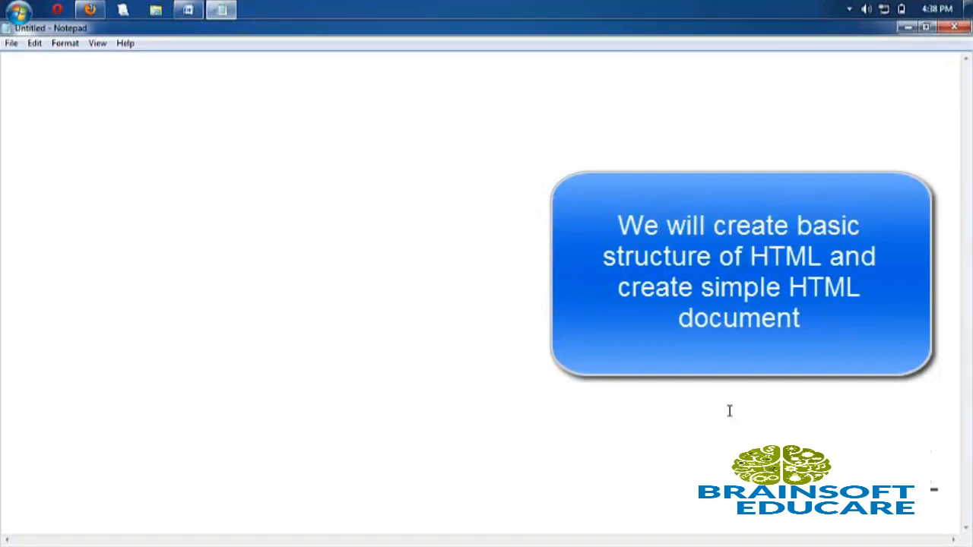
- Write the opening <html> and <head> tags and start the <title> element
type("<html>")
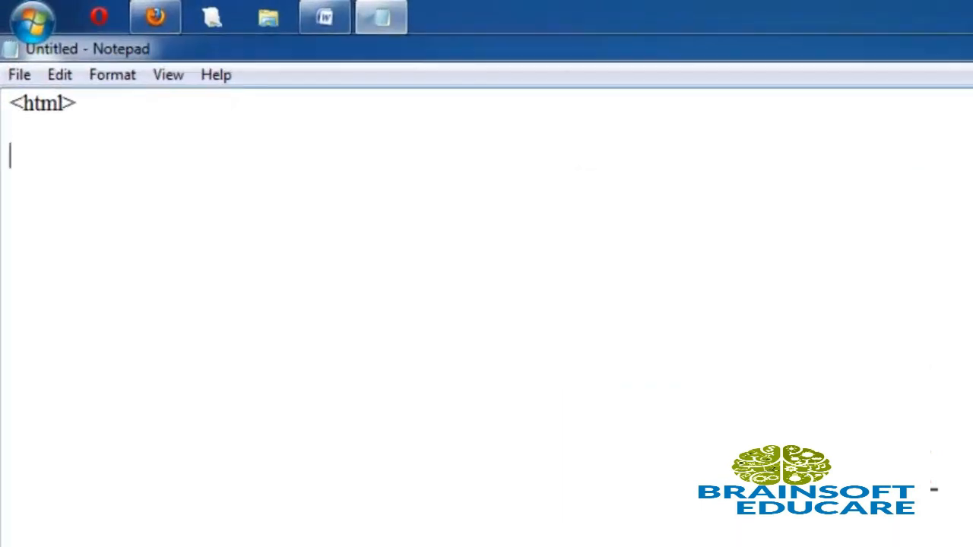
type("<head")
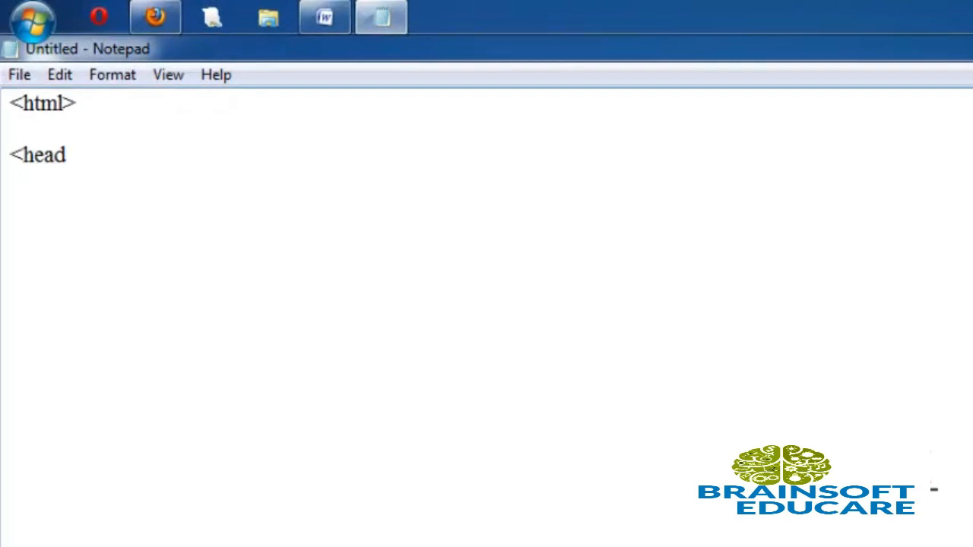
type(">")
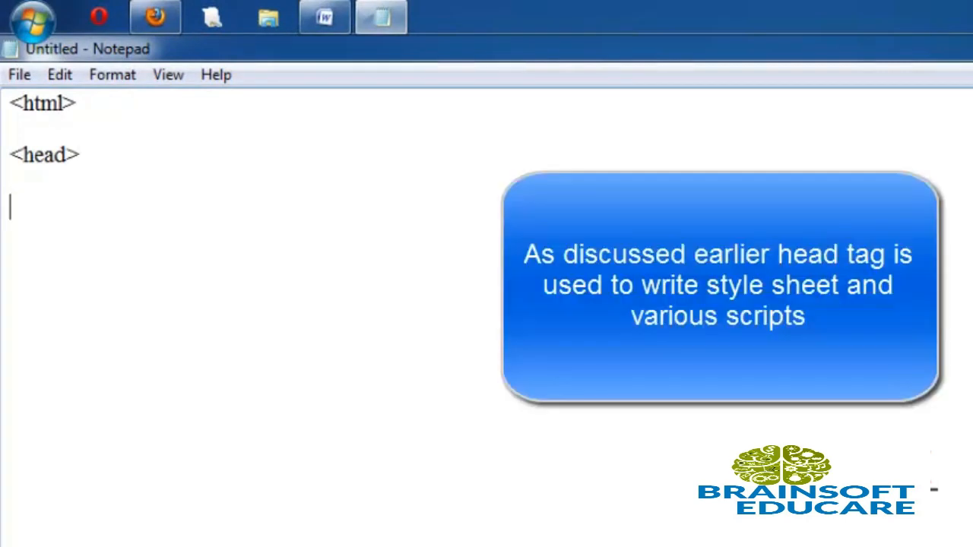
type("<")
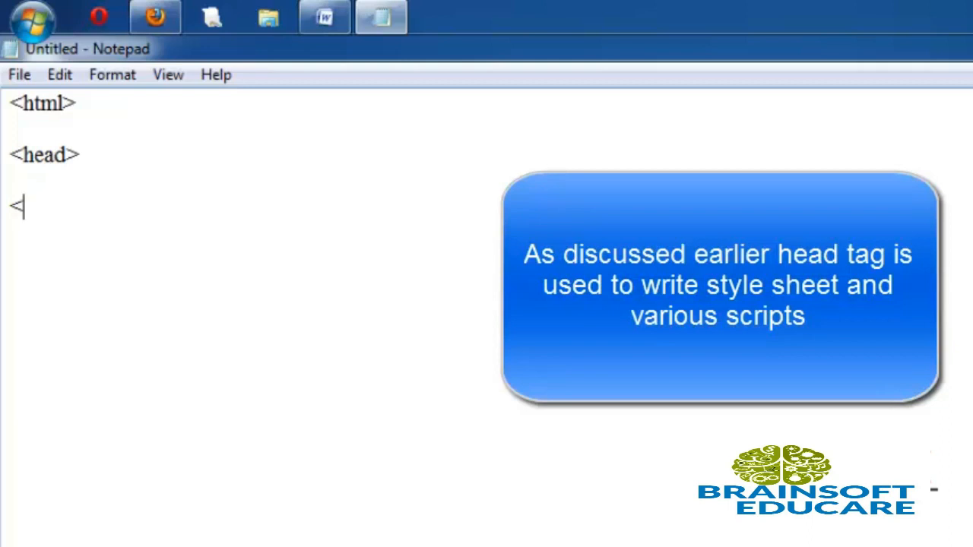
type("title> First H</title>")
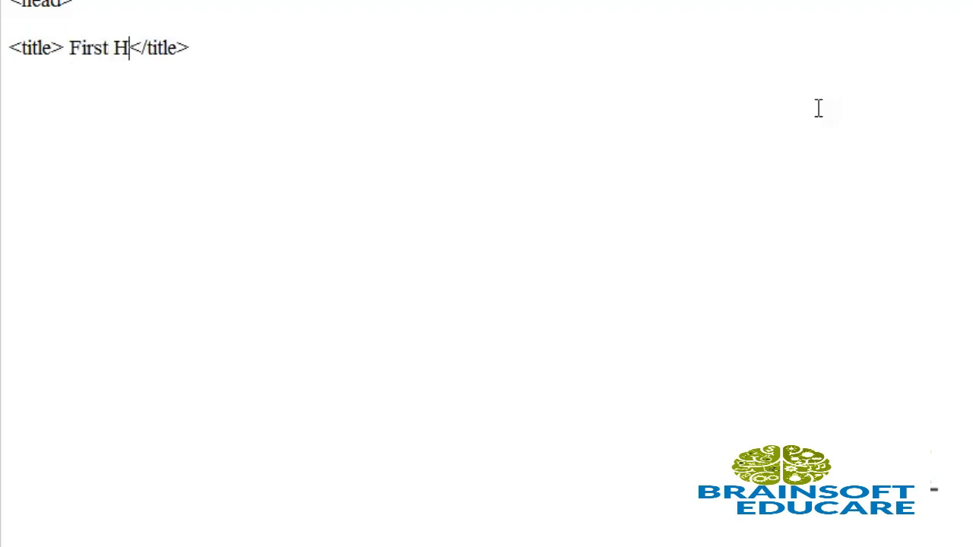
- Finish the title as "First Html Page" and close the head with </head>
type("tml Page</title>")
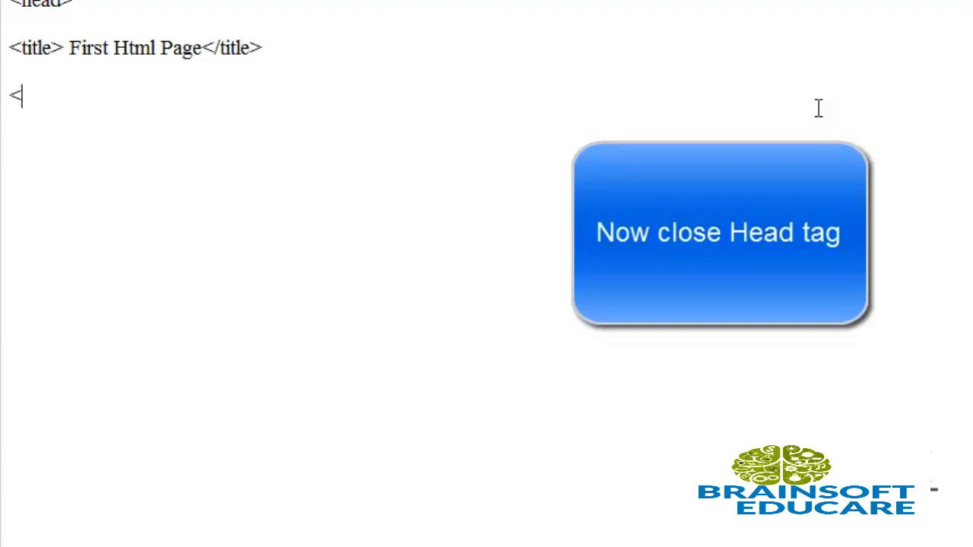
type("/he")
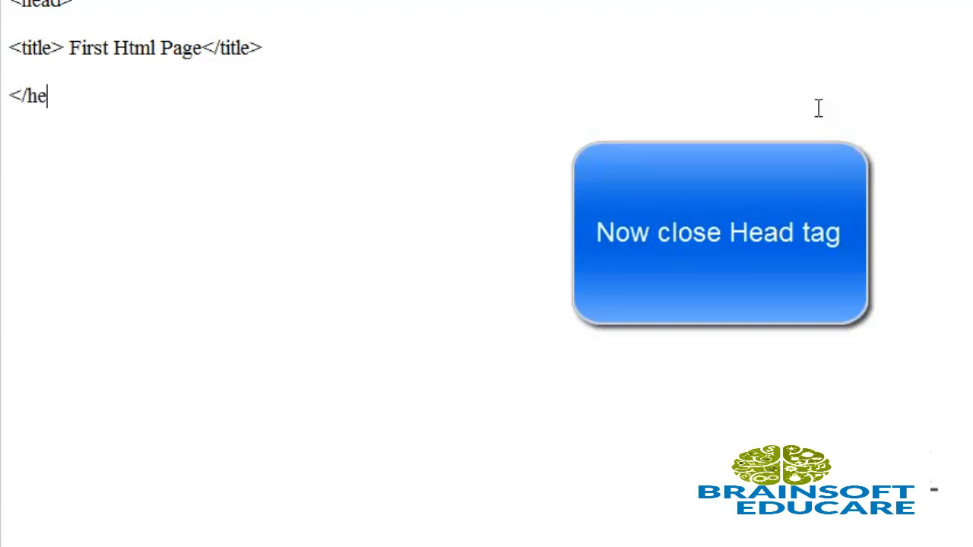
type("ad>")
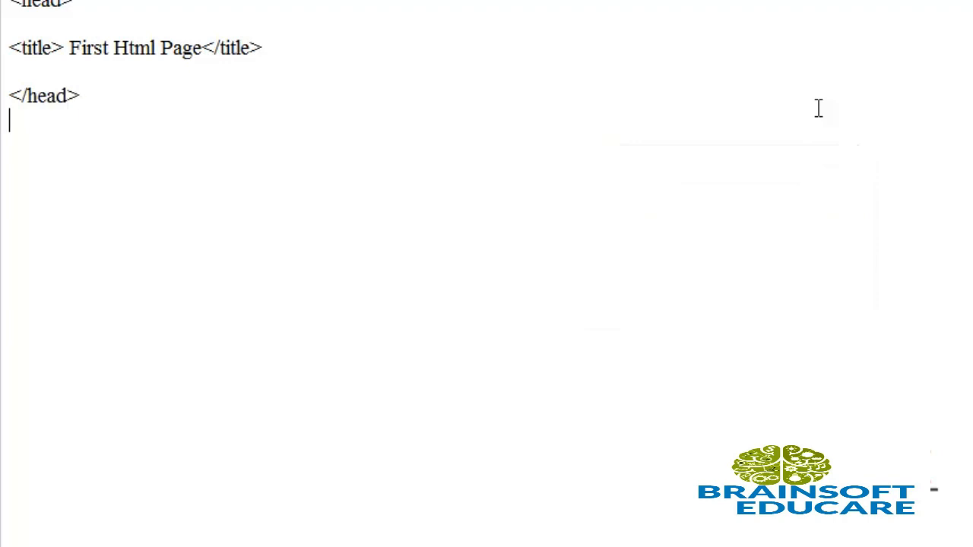
- Add an empty <body></body> pair and the closing </html> tag
type("<")
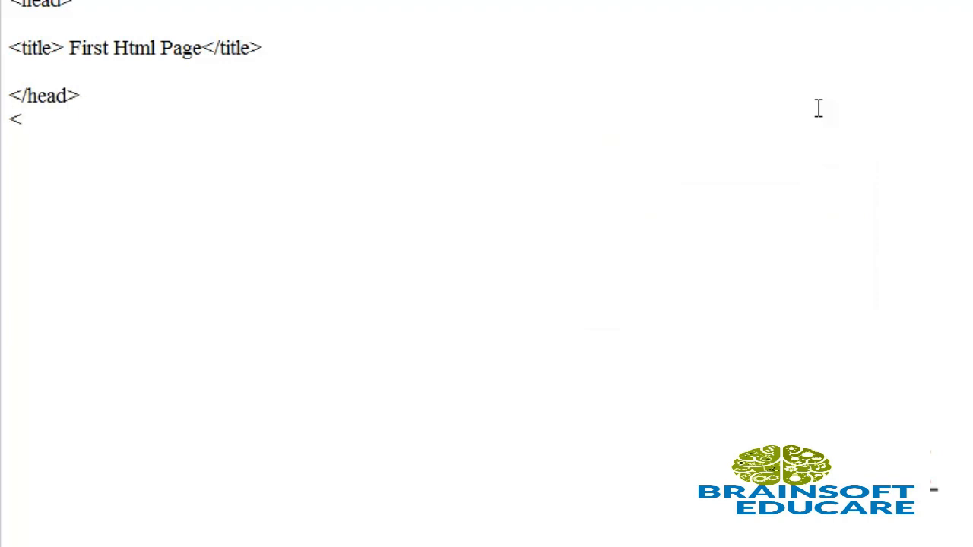
type("body>")
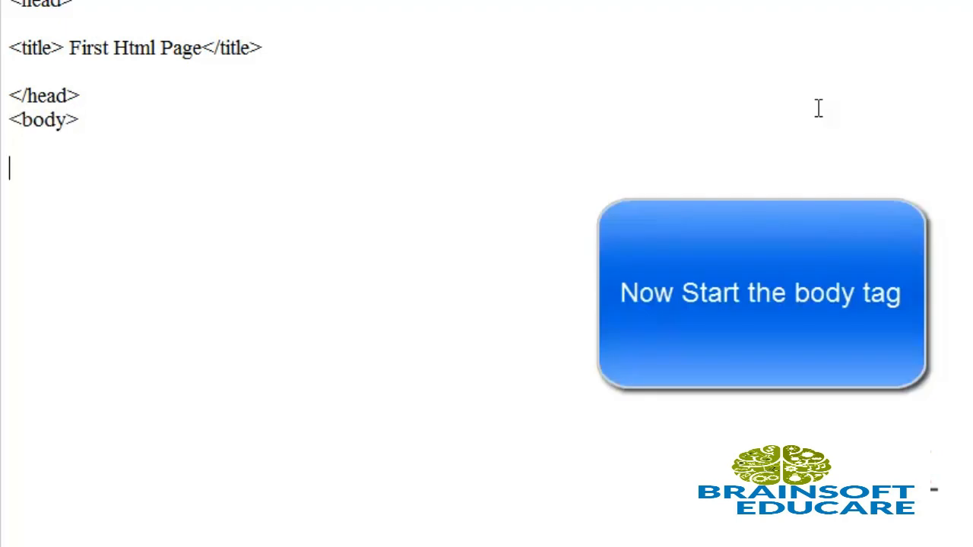
type("</")
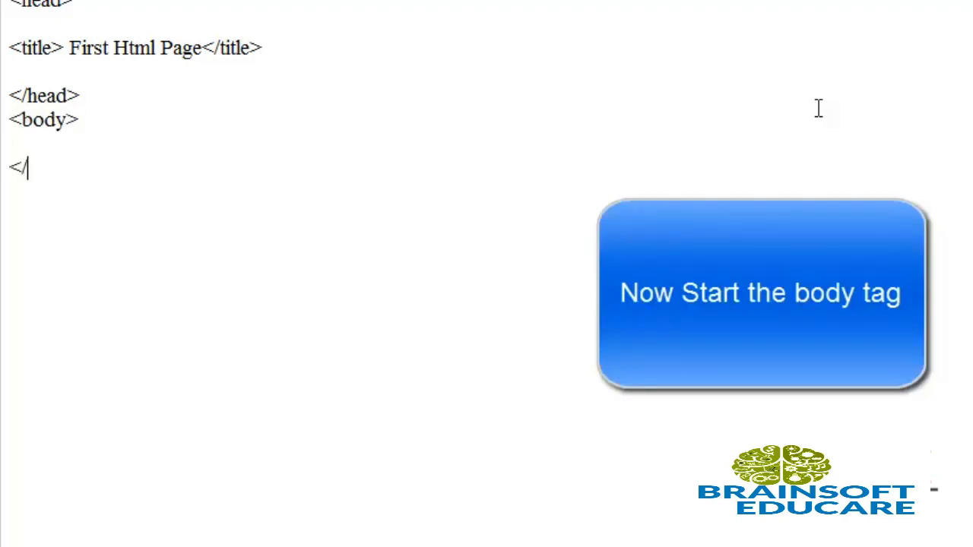
type("bod")
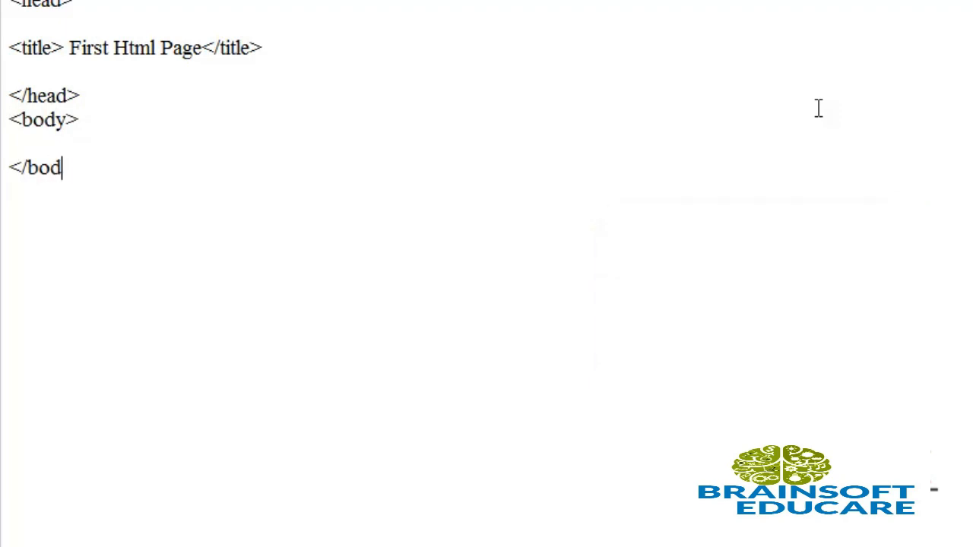
type("y>")
type("</html>")
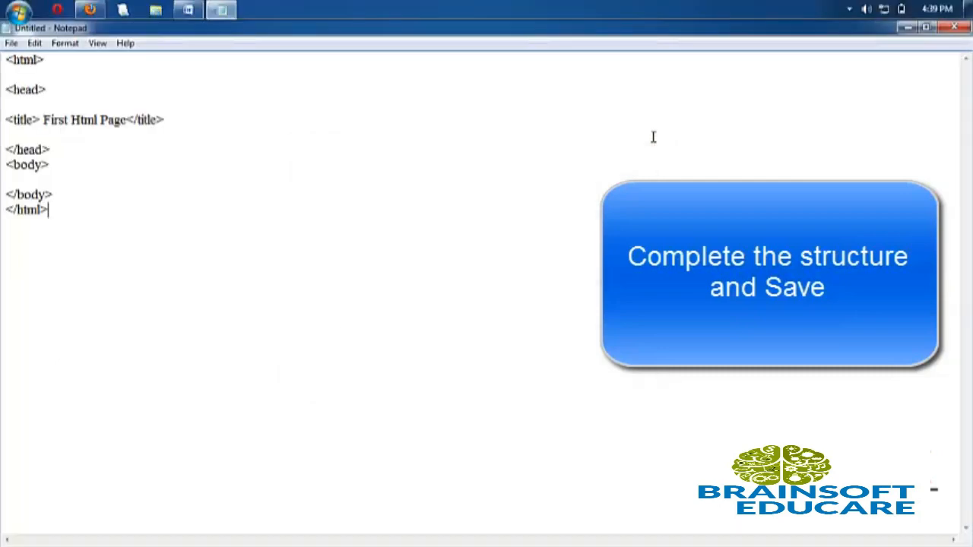
- Save the page as overview.html inside html\2-Overview Of HTML
left_click(12, 42)
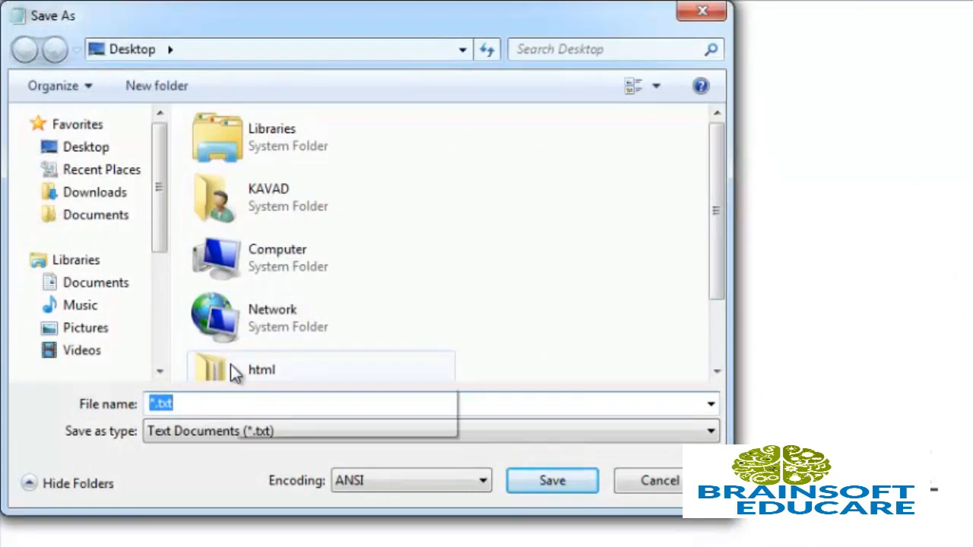
double_click(261, 369)
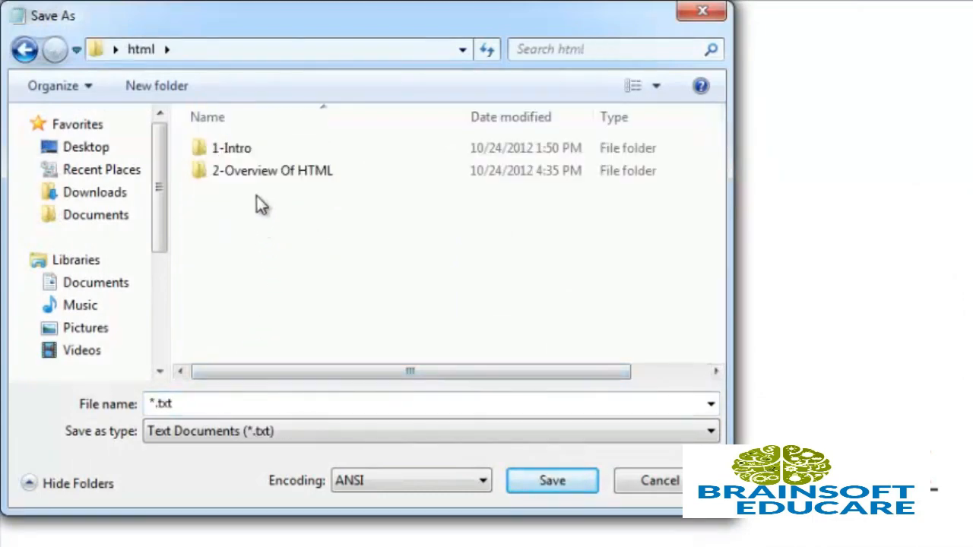
double_click(272, 170)
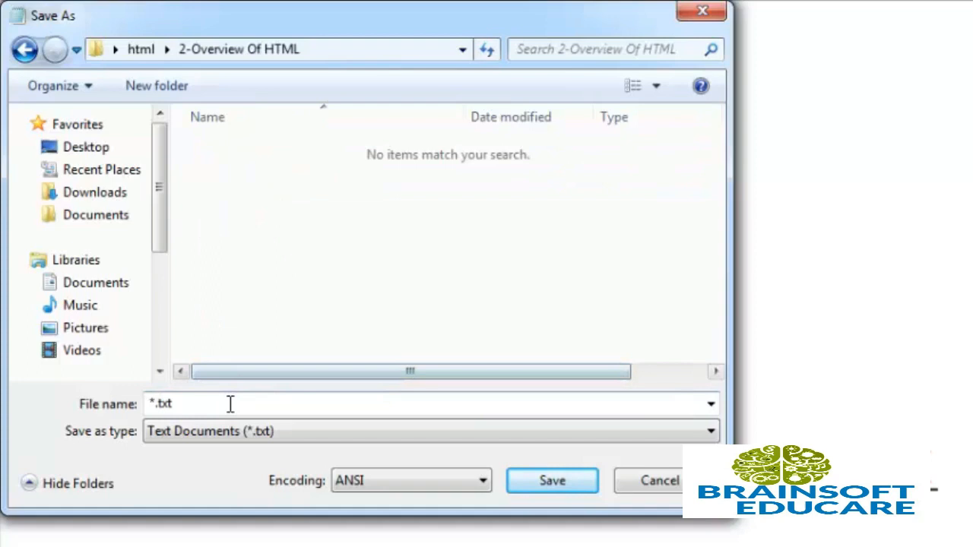
type("ov")
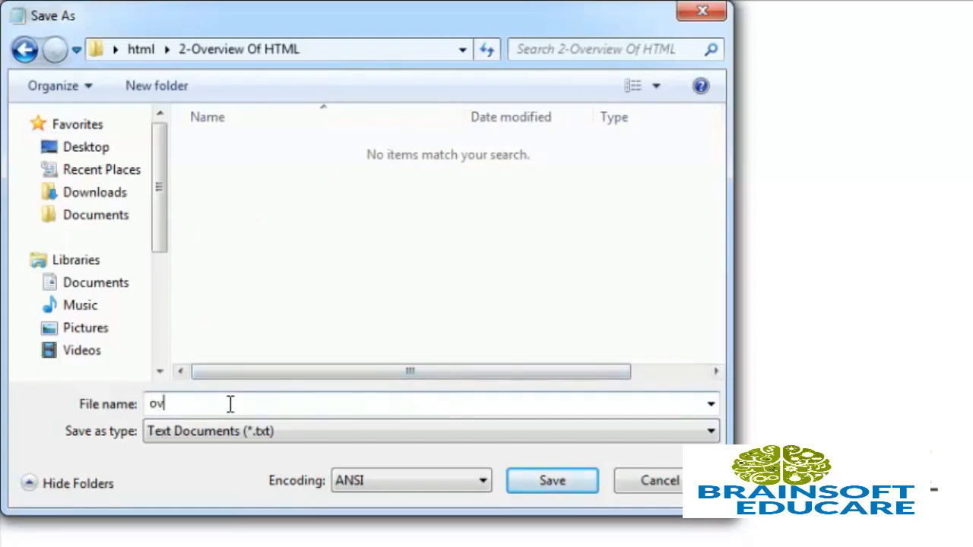
type("erv")
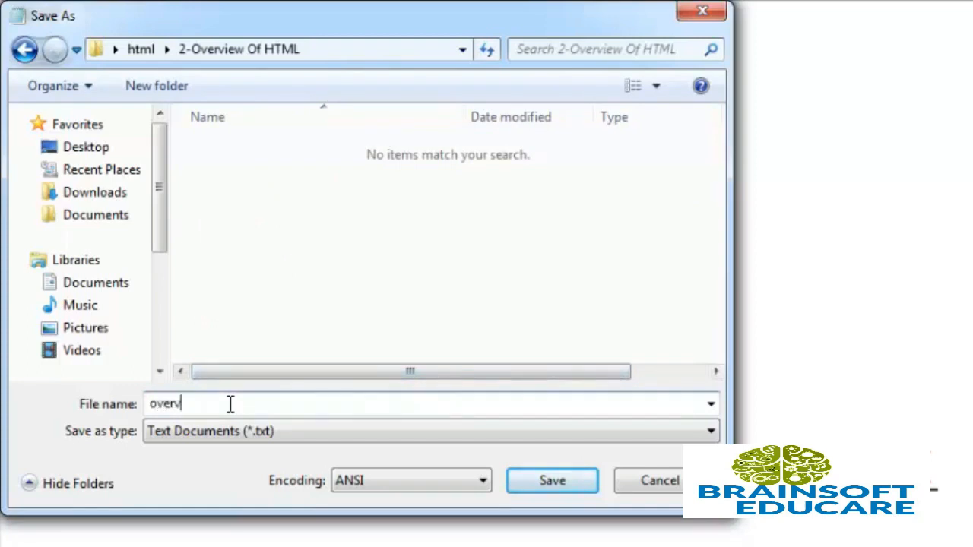
type("iew")
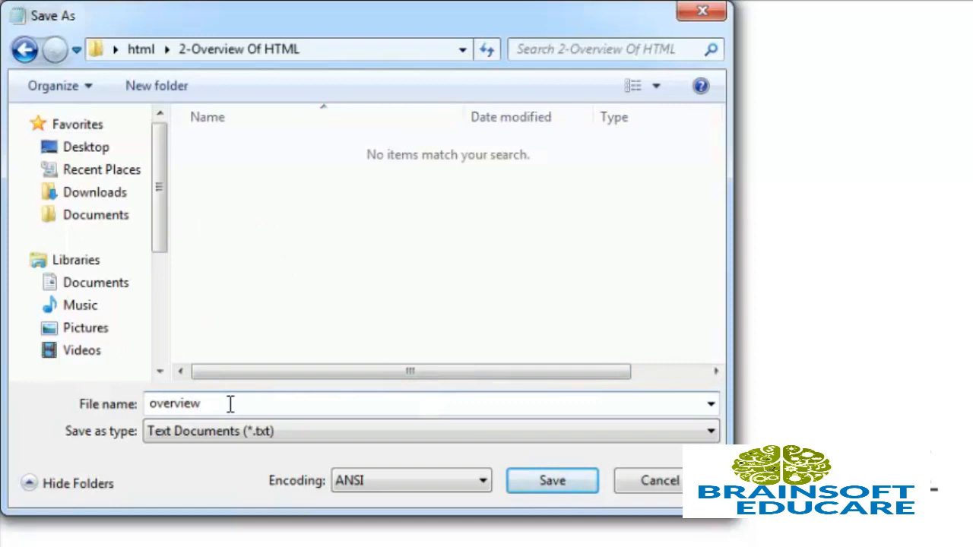
type(".html")
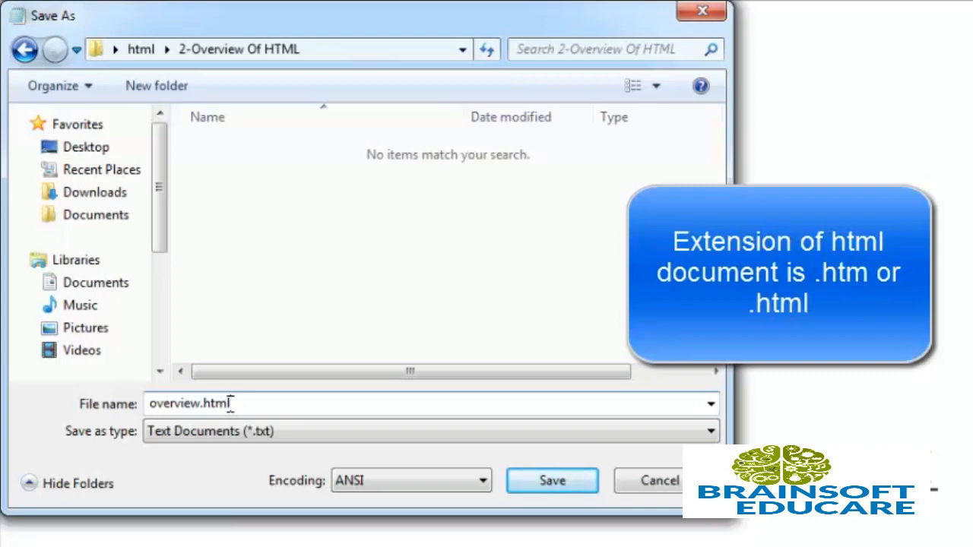
left_click(552, 481)
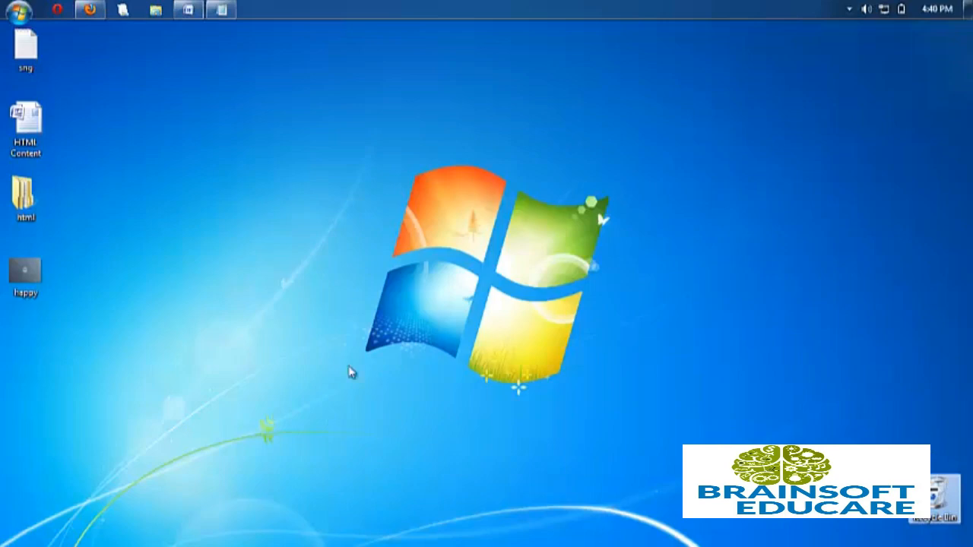
mouse_move(25, 194)
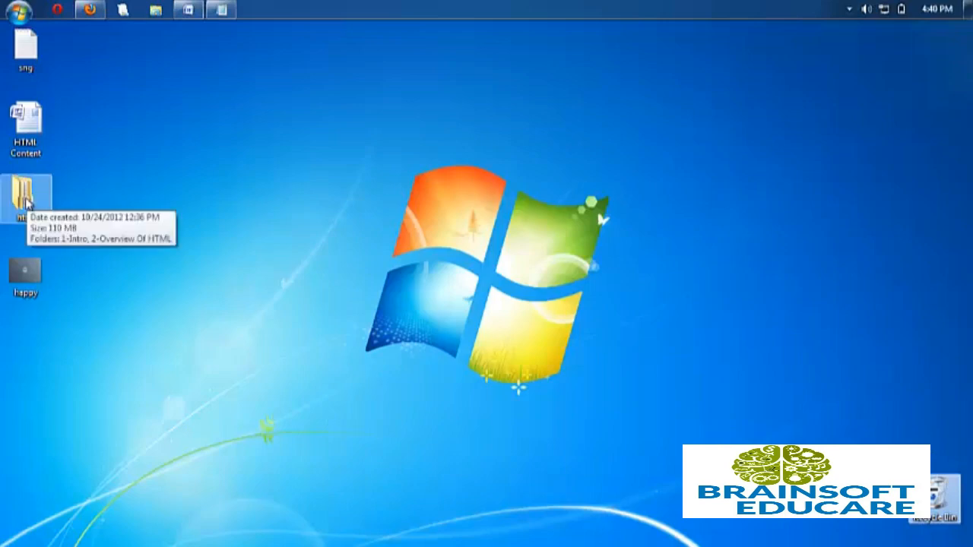
- Browse from the desktop html folder into the 2-Overview Of HTML folder
double_click(24, 195)
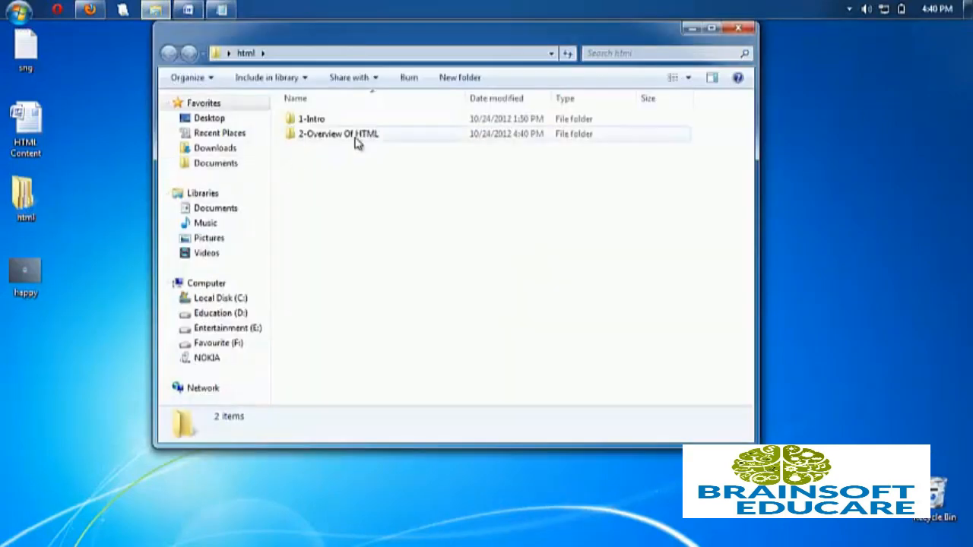
double_click(337, 133)
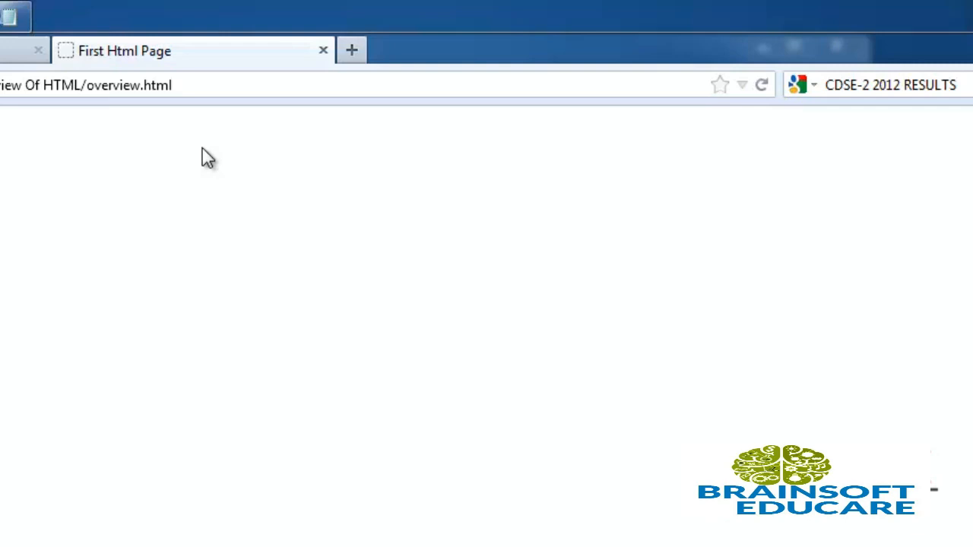
mouse_move(675, 181)
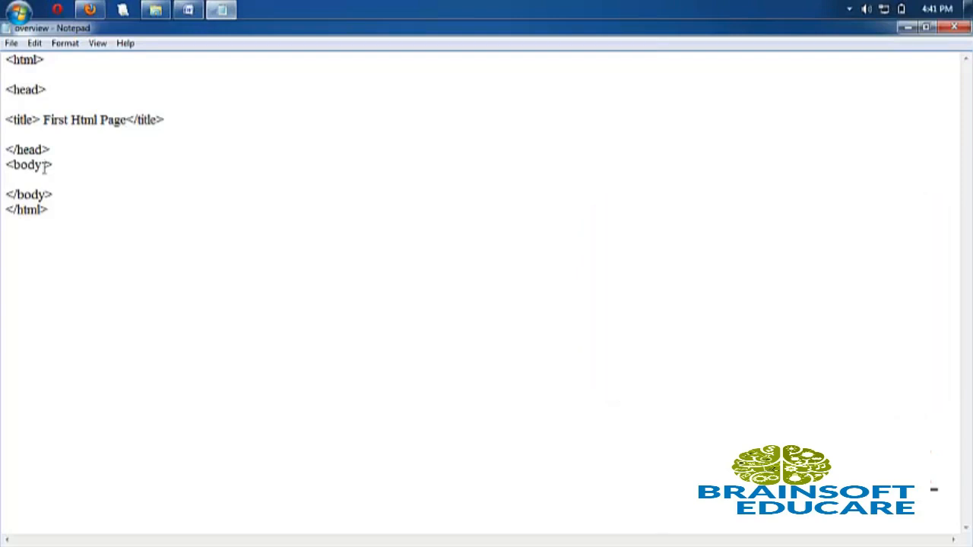
- Add bgcolor="#FF0000" to the body tag so the page background turns red
type("bgcol")
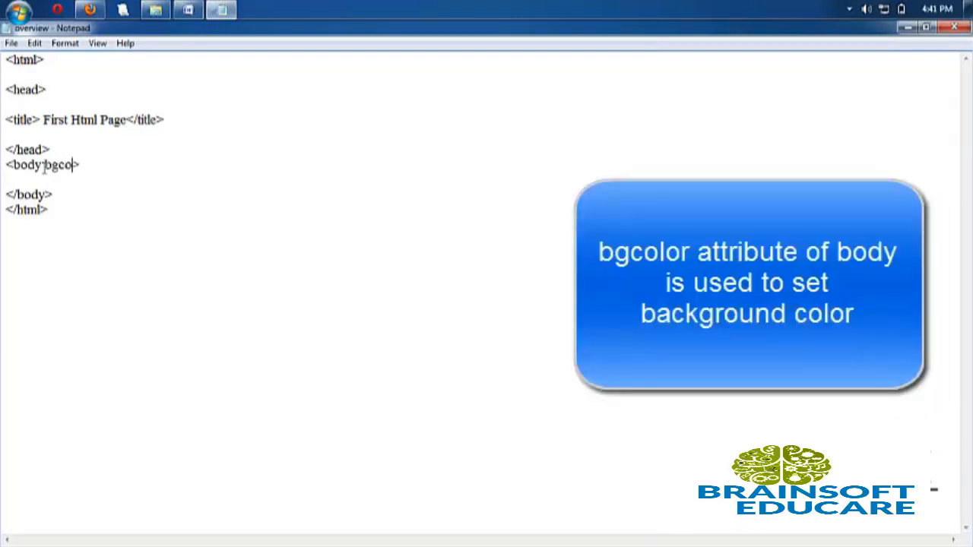
type("lor")
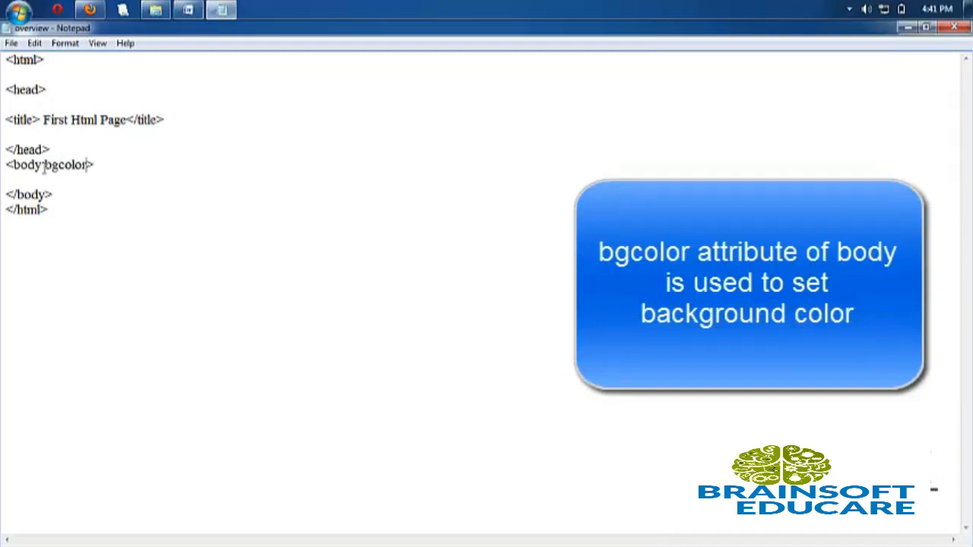
type("=")
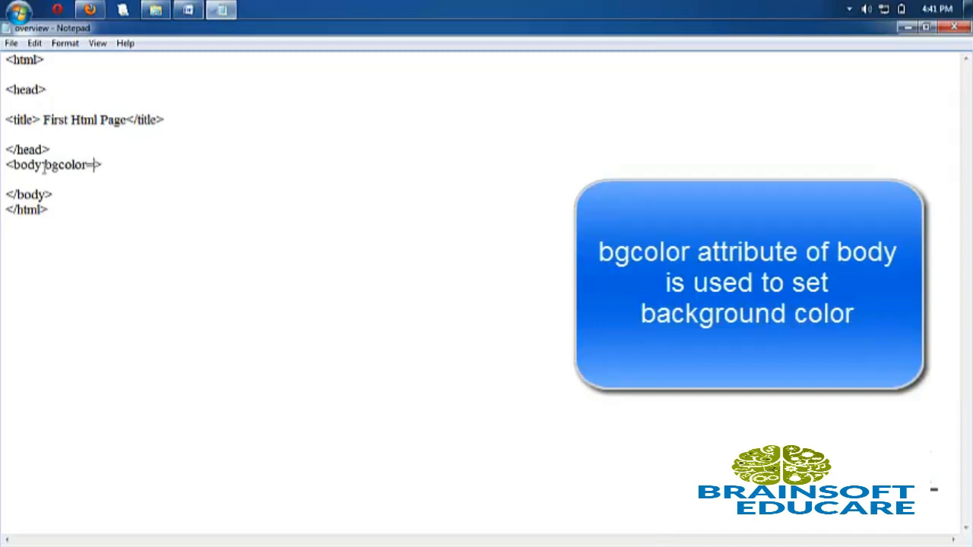
type("\"\"")
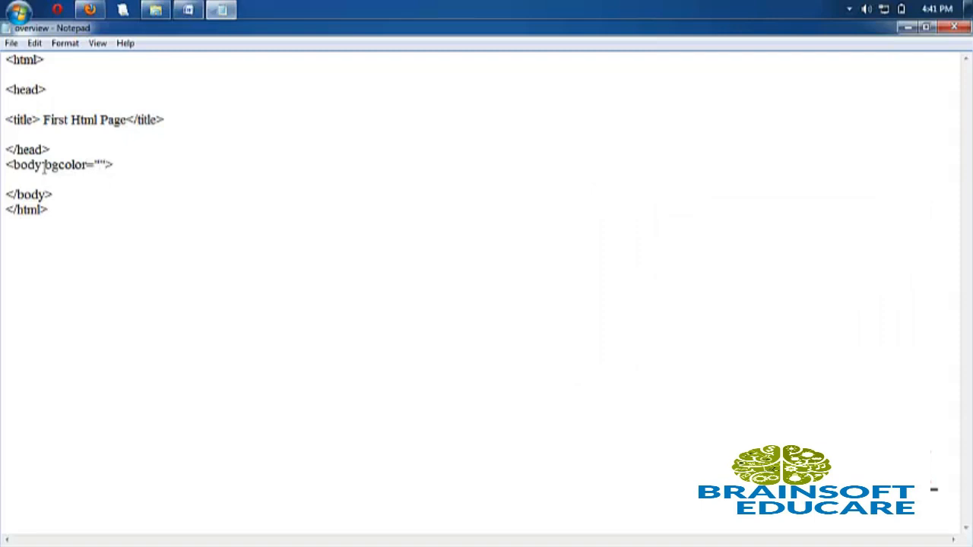
type("#FF00")
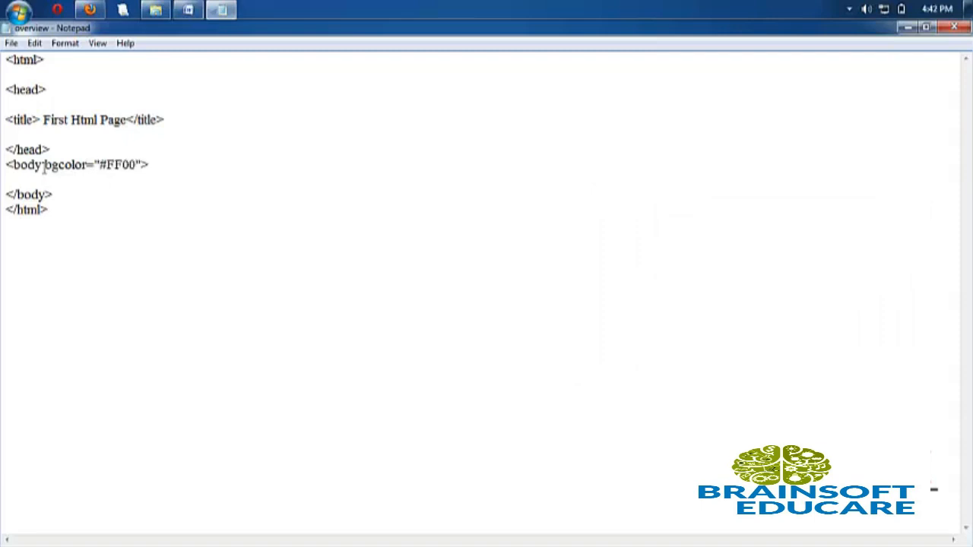
type("00")
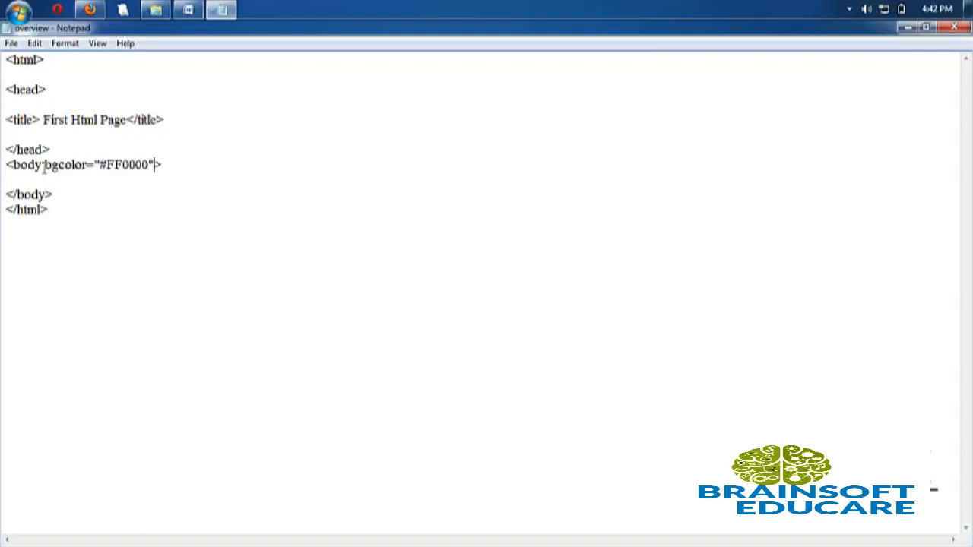
mouse_move(930, 74)
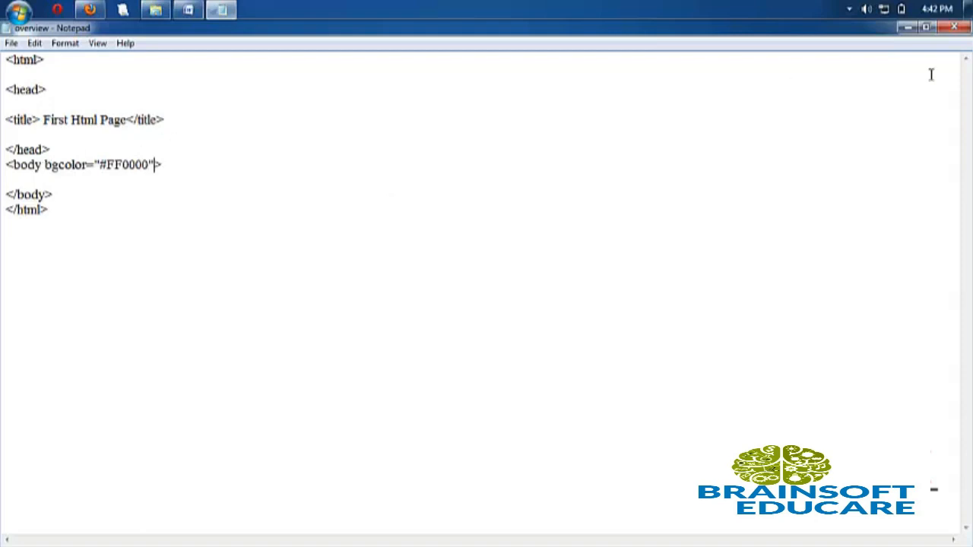
left_click(907, 28)
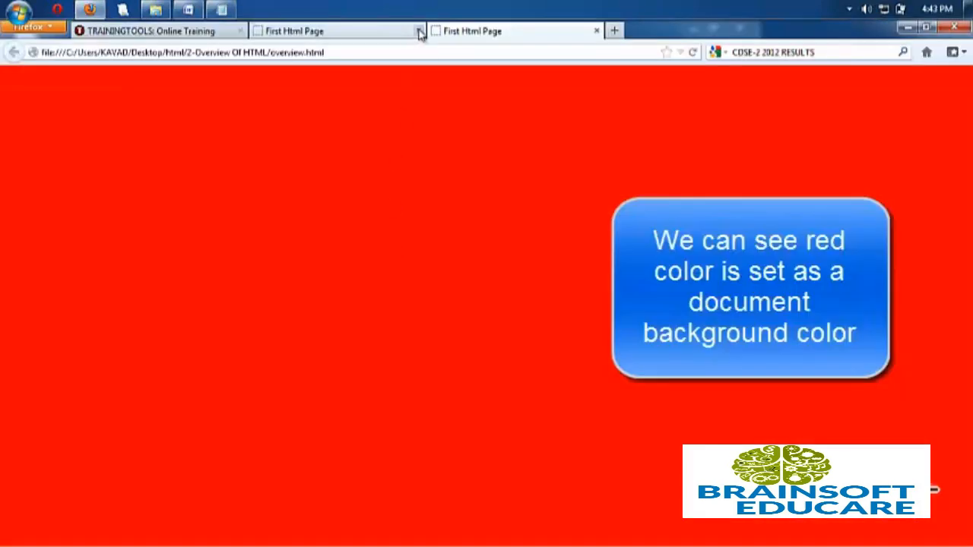
- Close the duplicate First Html Page tab showing the red background in Firefox
left_click(418, 31)
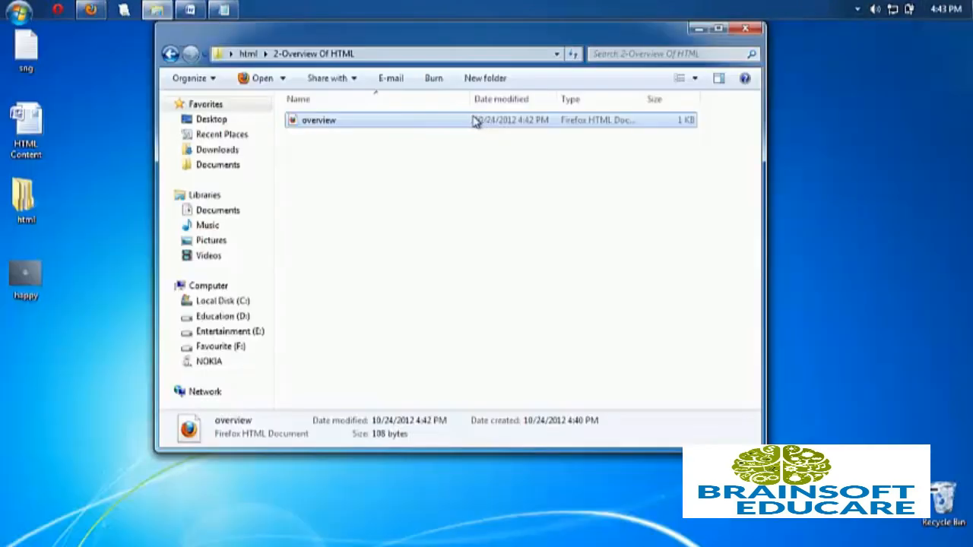
- Add background="happy.jpg" to the body tag alongside the red bgcolor
double_click(318, 120)
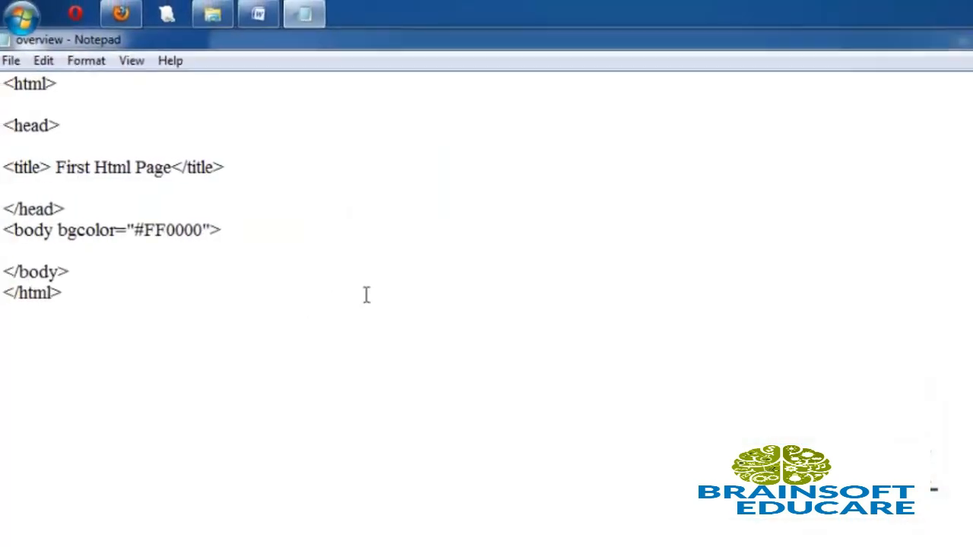
type("backgrou")
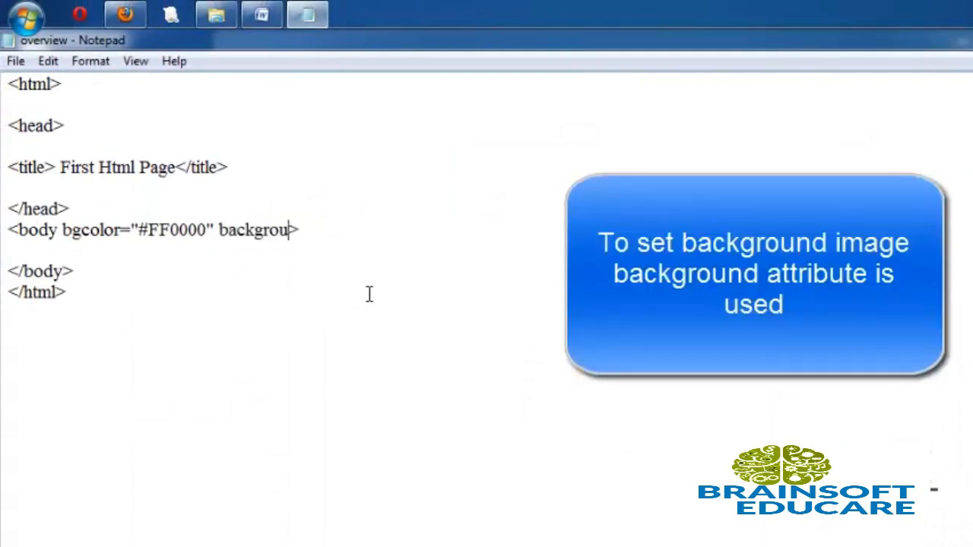
type("nd")
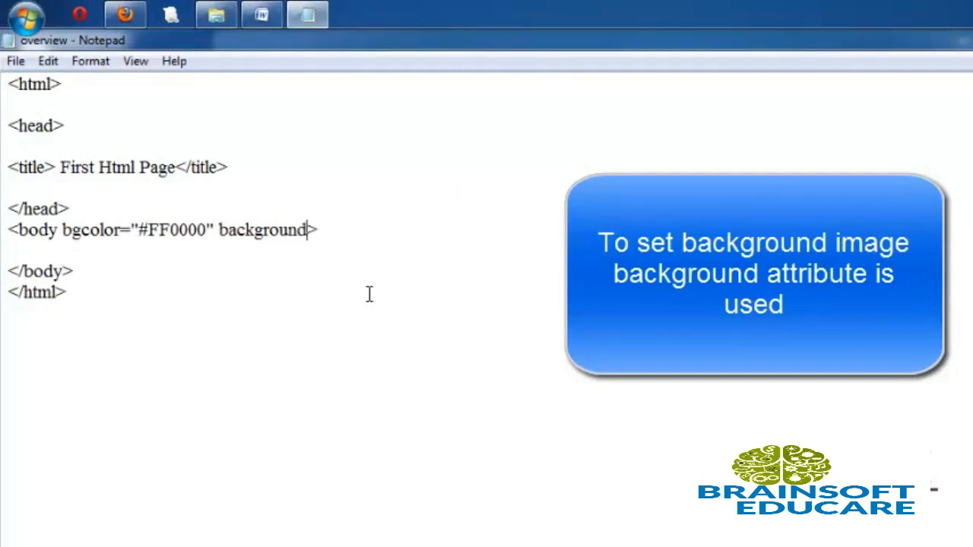
type("=\"\"")
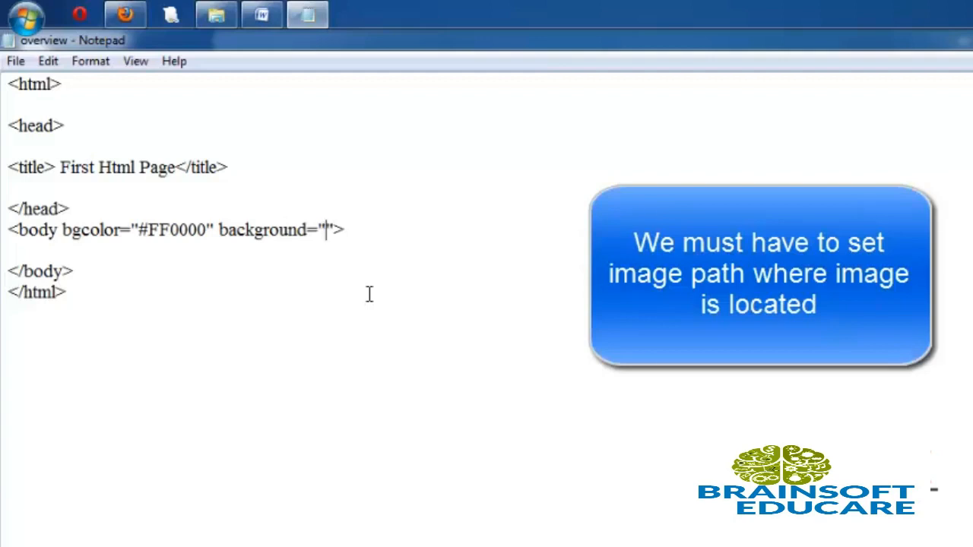
type("happy")
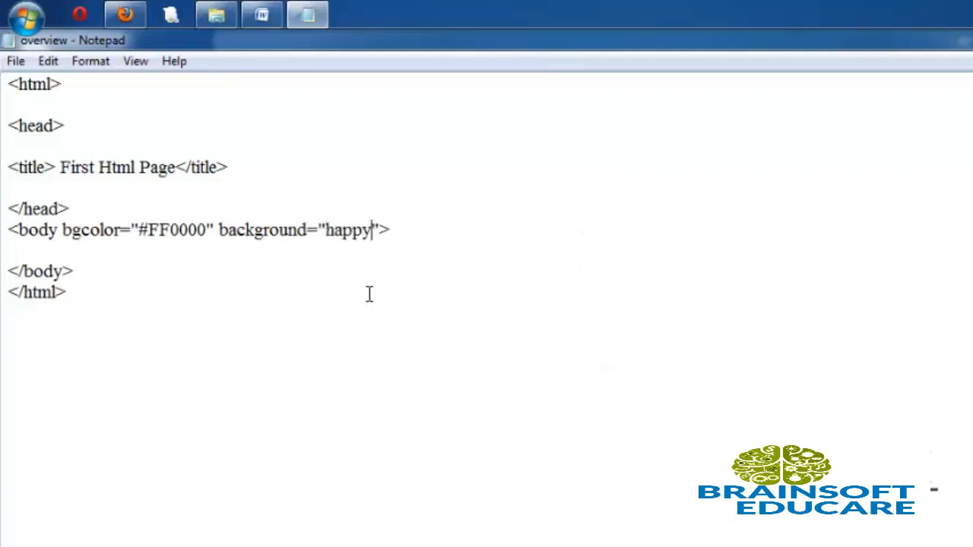
type(".jp")
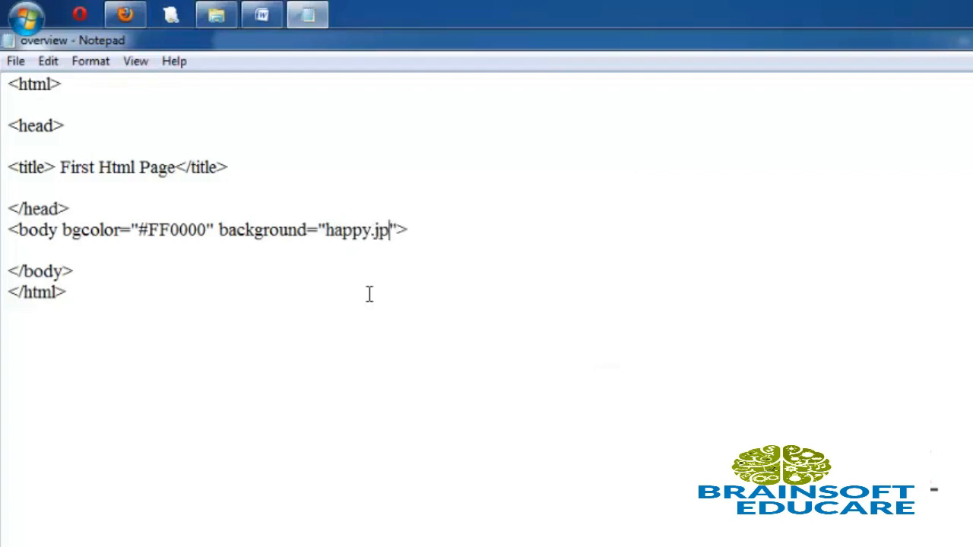
type("g")
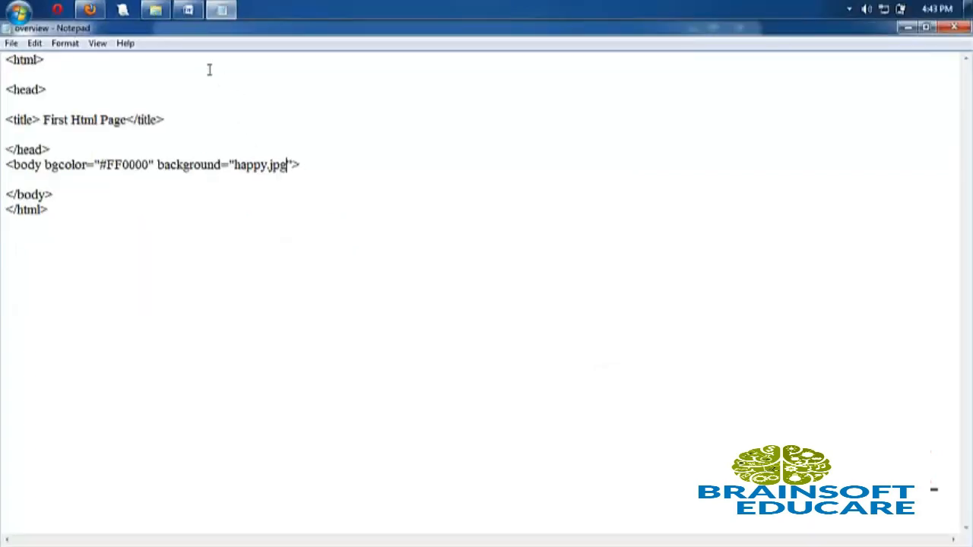
right_click(429, 251)
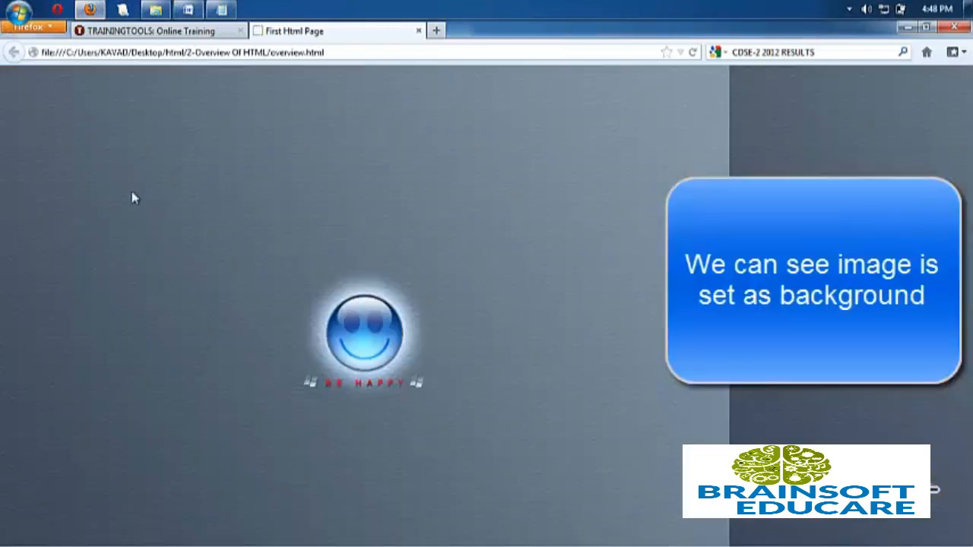
mouse_move(258, 261)
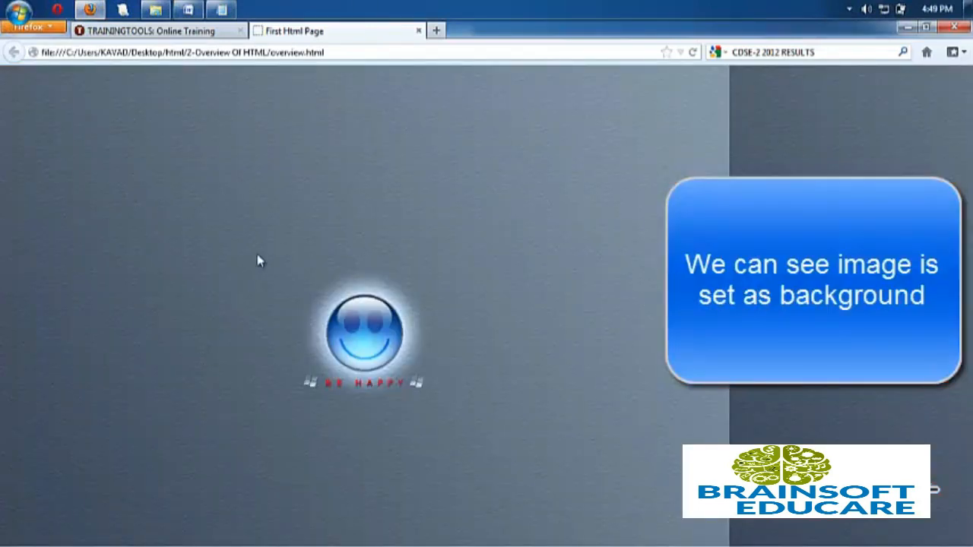